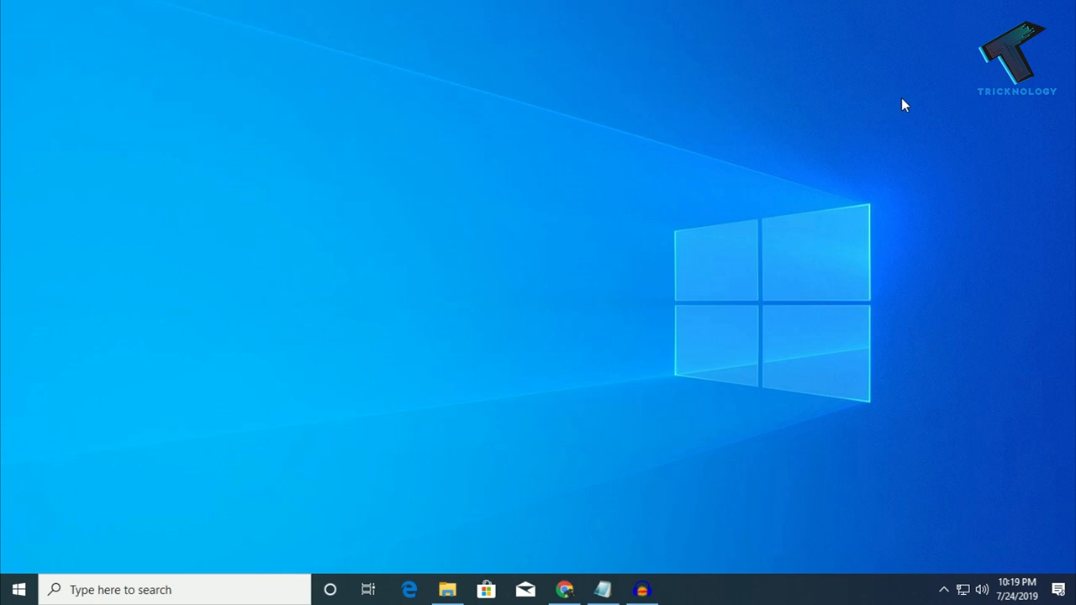
Open voicemod.net's VOICE CHANGER FOR PC page in Chrome
left_click(564, 589)
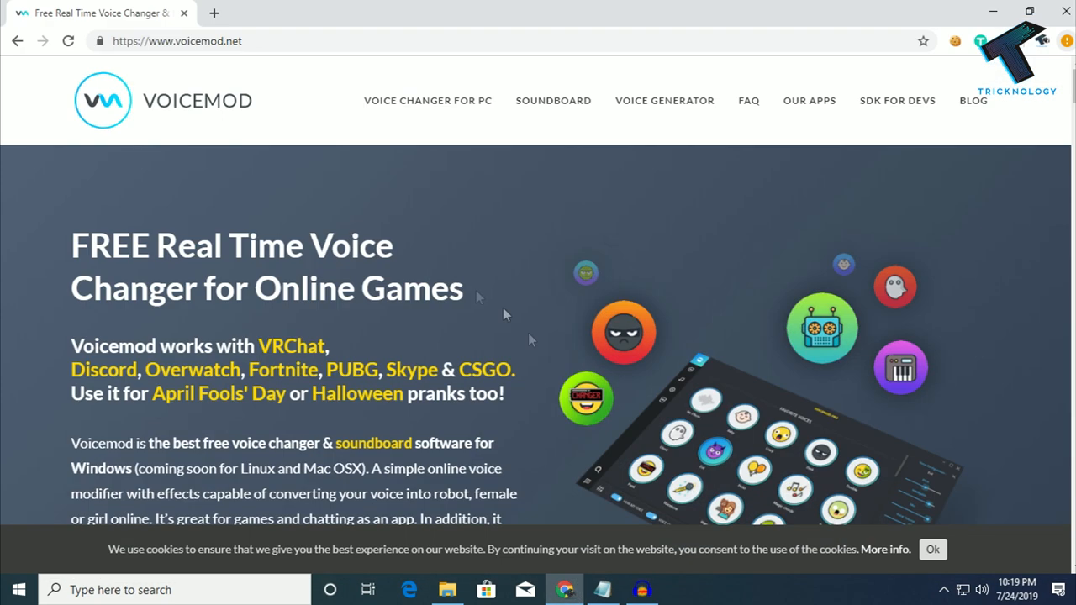
mouse_move(295, 227)
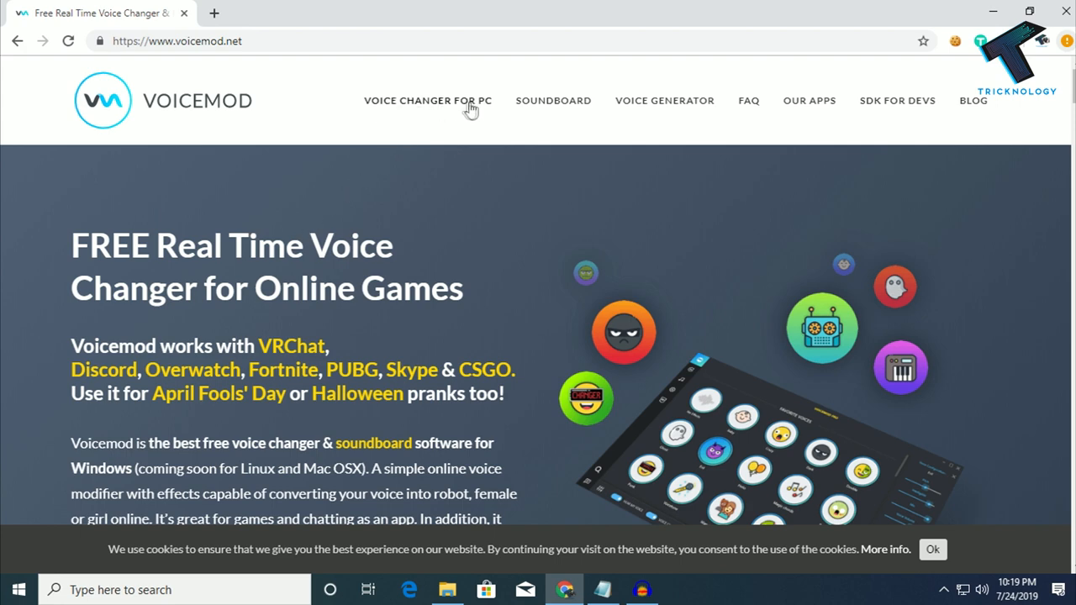
left_click(428, 100)
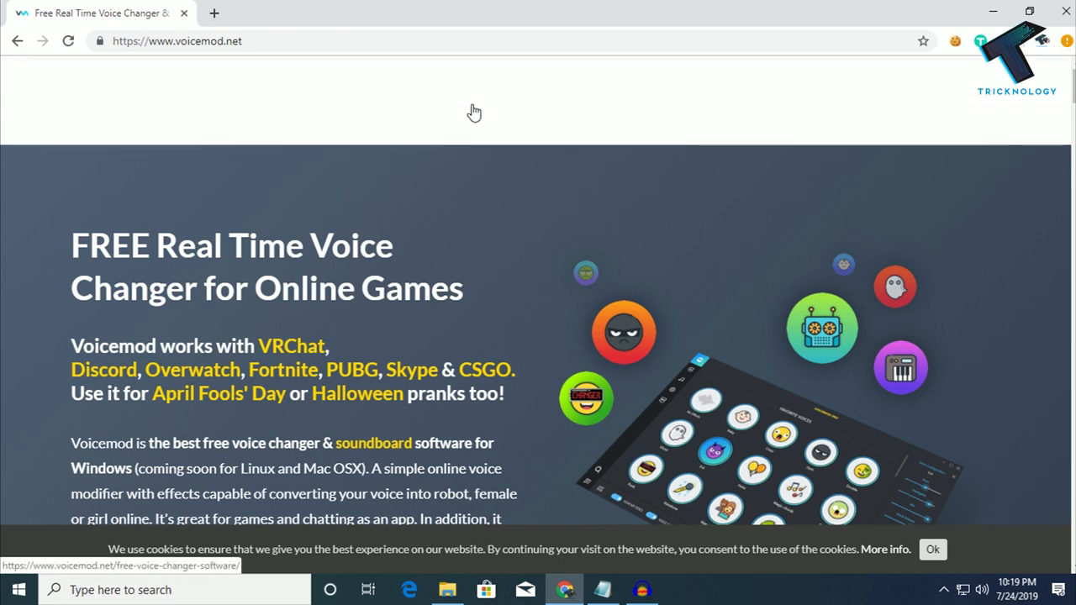
left_click(427, 100)
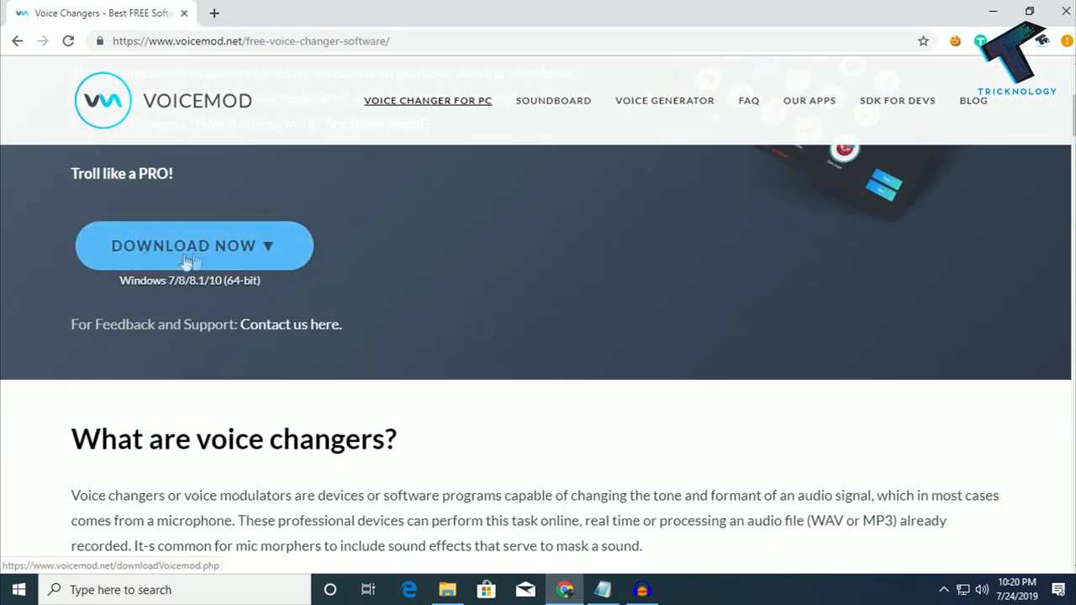
Download the Voicemod setup file and show it in its drive D folder
left_click(164, 553)
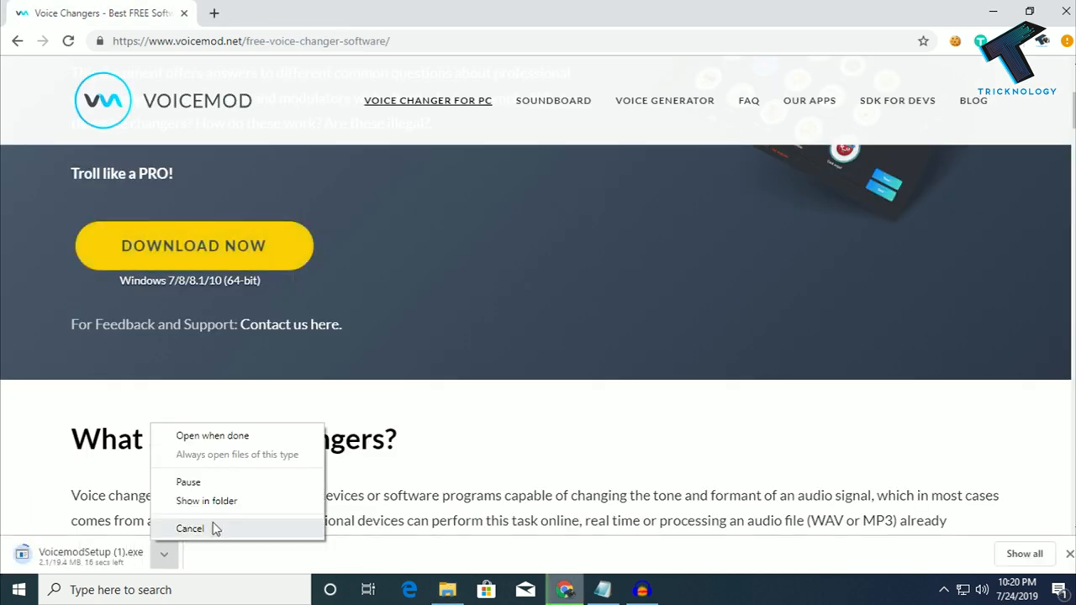
left_click(190, 528)
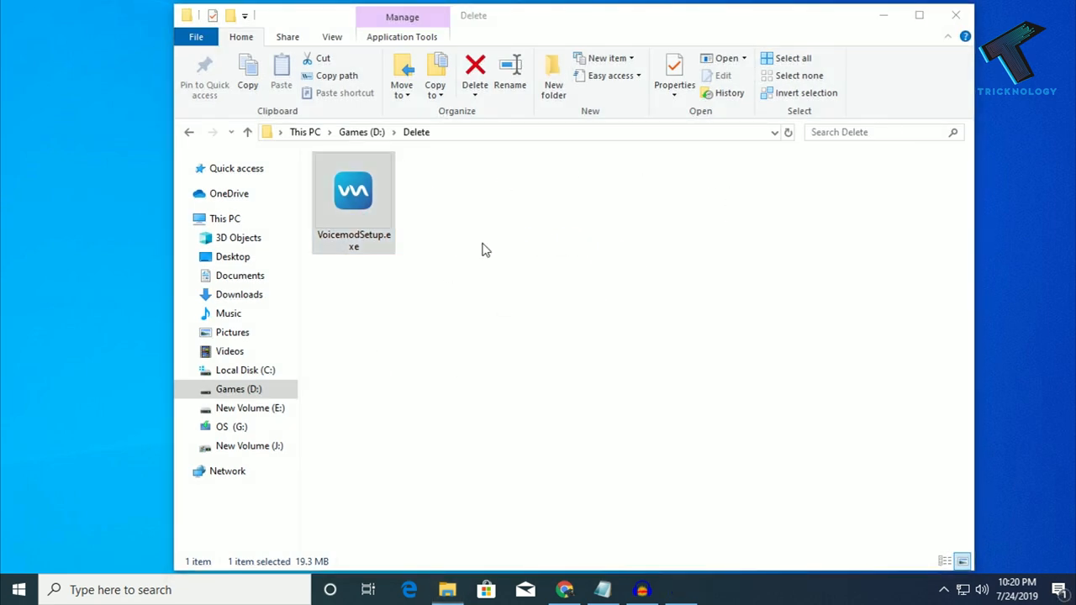
Run VoicemodSetup.exe, approve the UAC prompt, and keep desktop and Quick Launch shortcuts
double_click(354, 190)
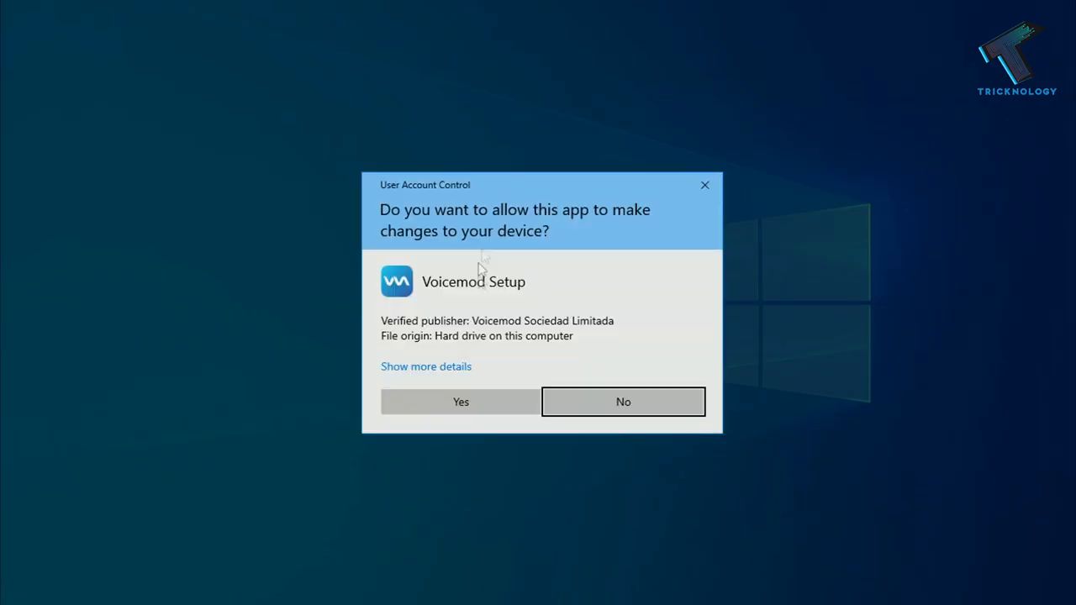
left_click(460, 402)
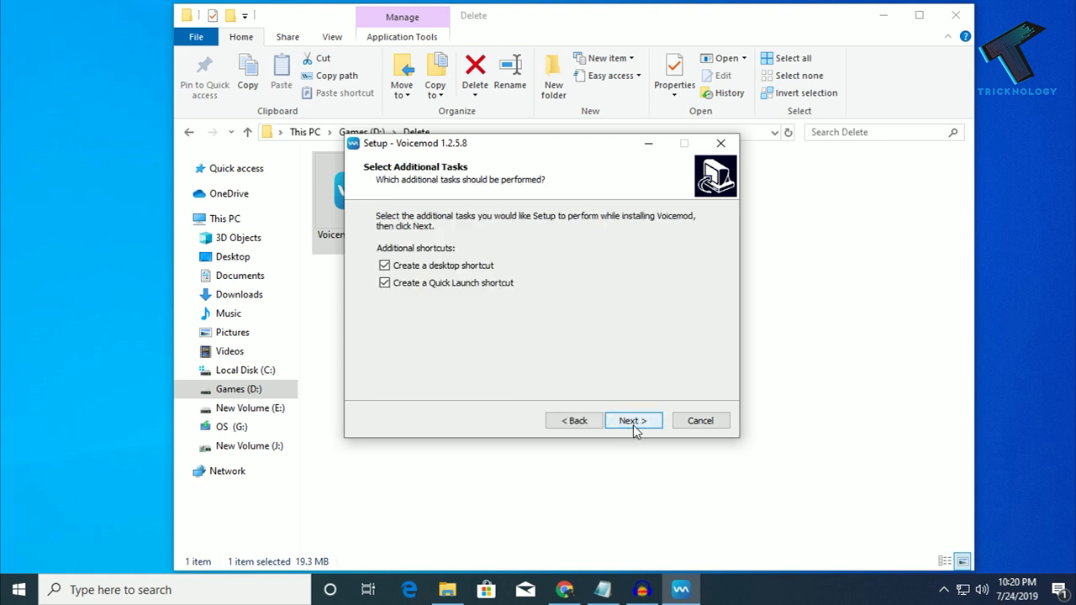
left_click(632, 420)
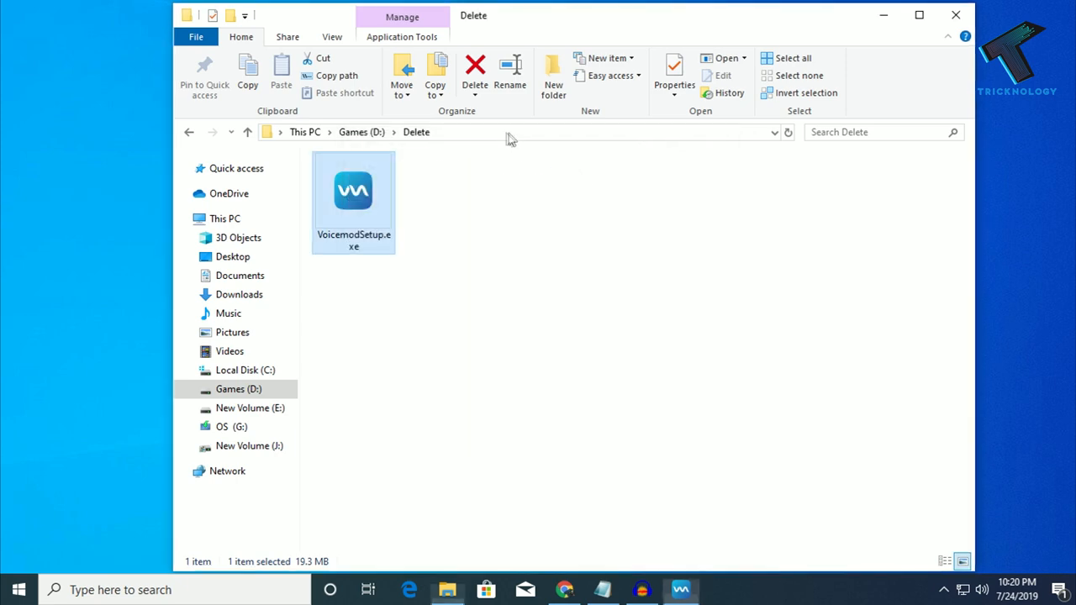
Rerun the installer, view the download details, and finish with Launch Voicemod checked
double_click(353, 190)
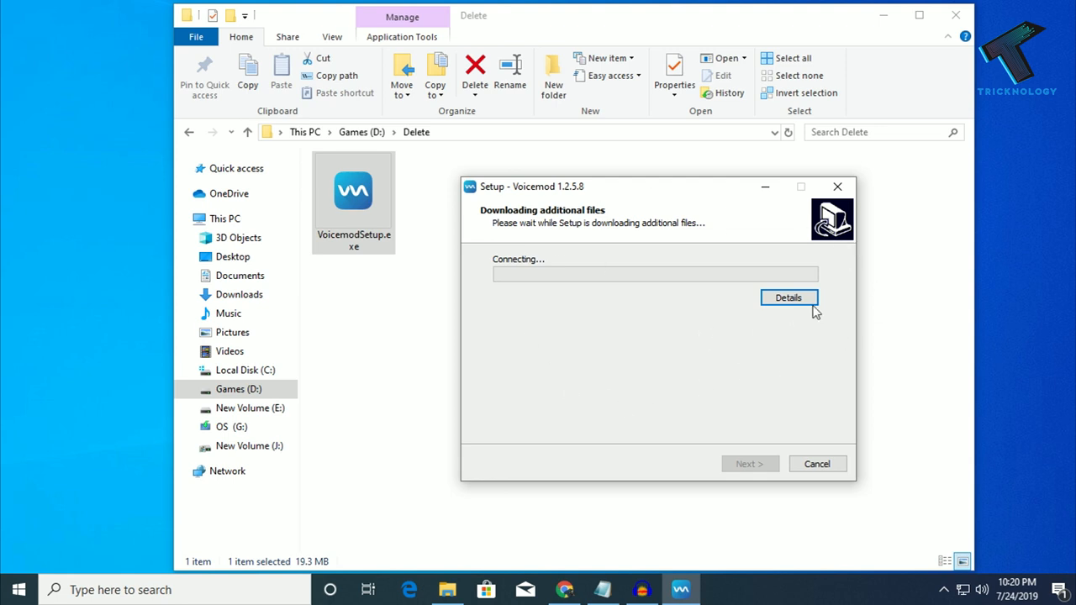
left_click(788, 297)
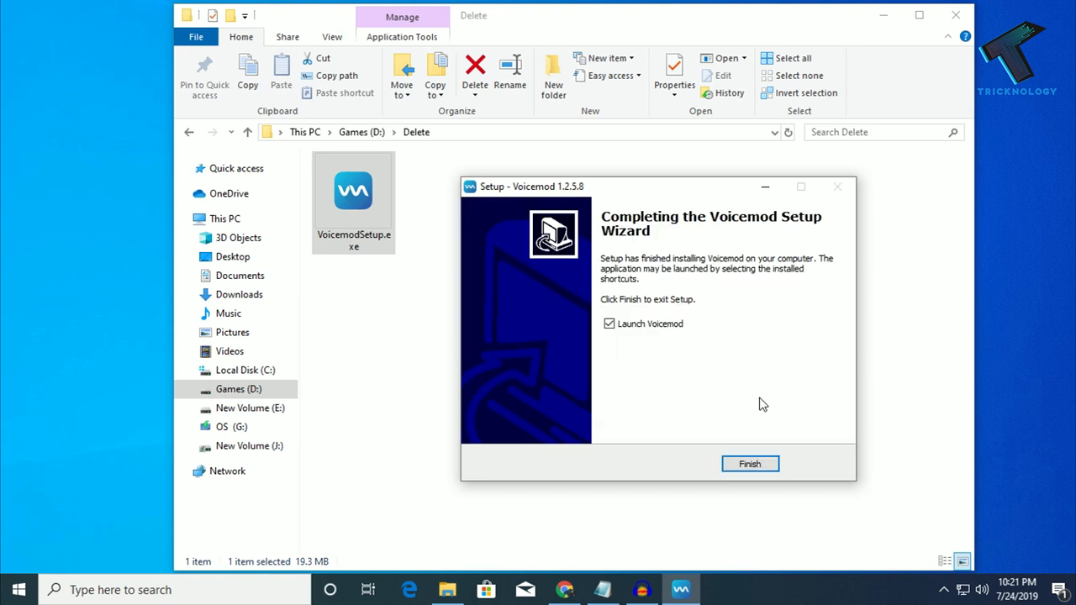
left_click(749, 464)
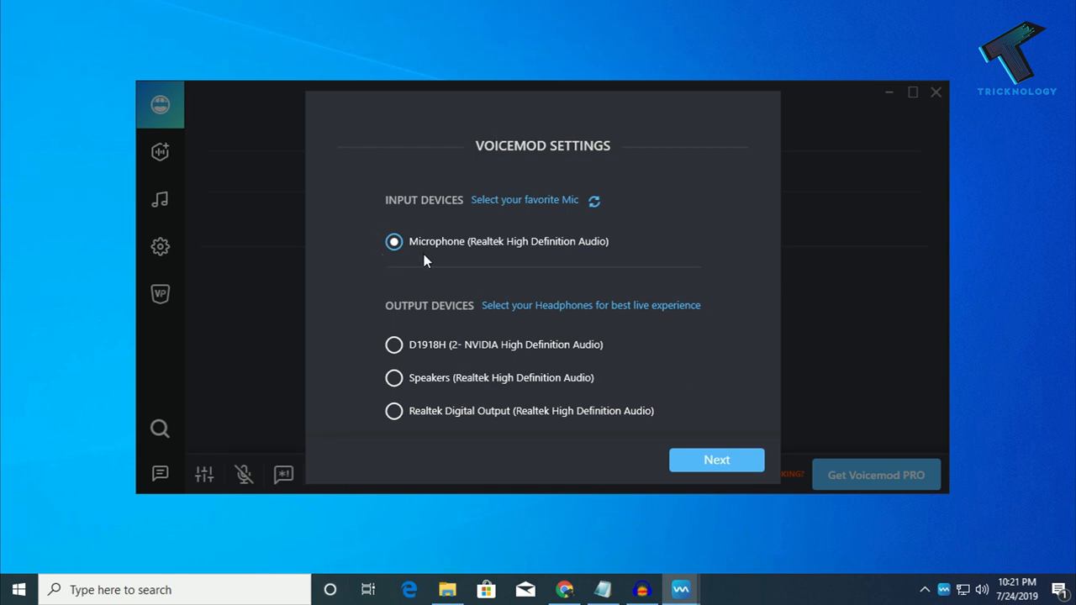
mouse_move(461, 256)
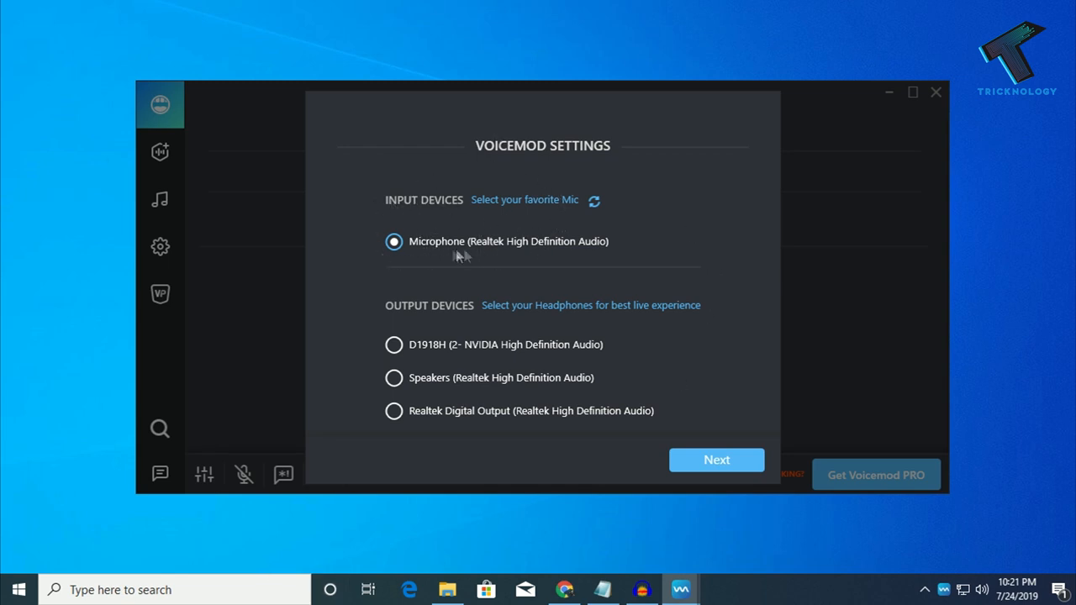
mouse_move(540, 252)
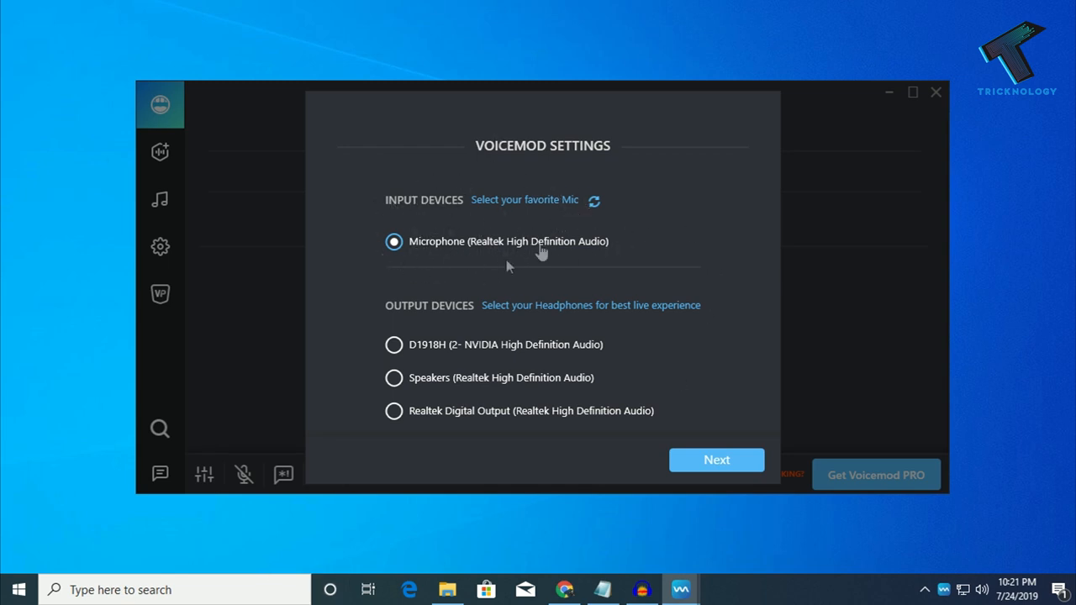
mouse_move(988, 593)
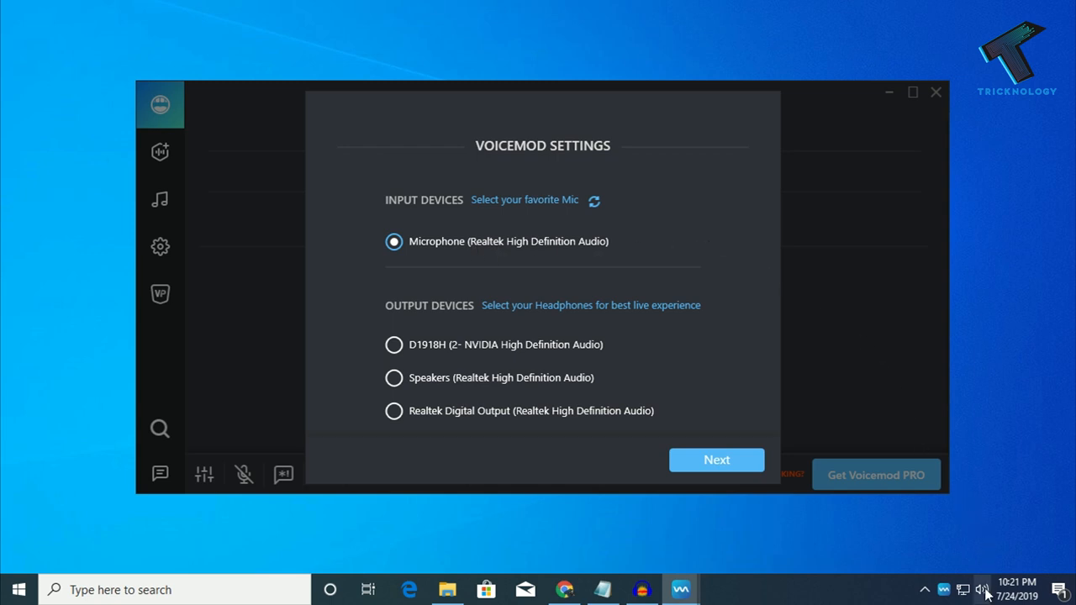
Open the Sound Control Panel from the speaker tray icon's Sound settings
right_click(982, 588)
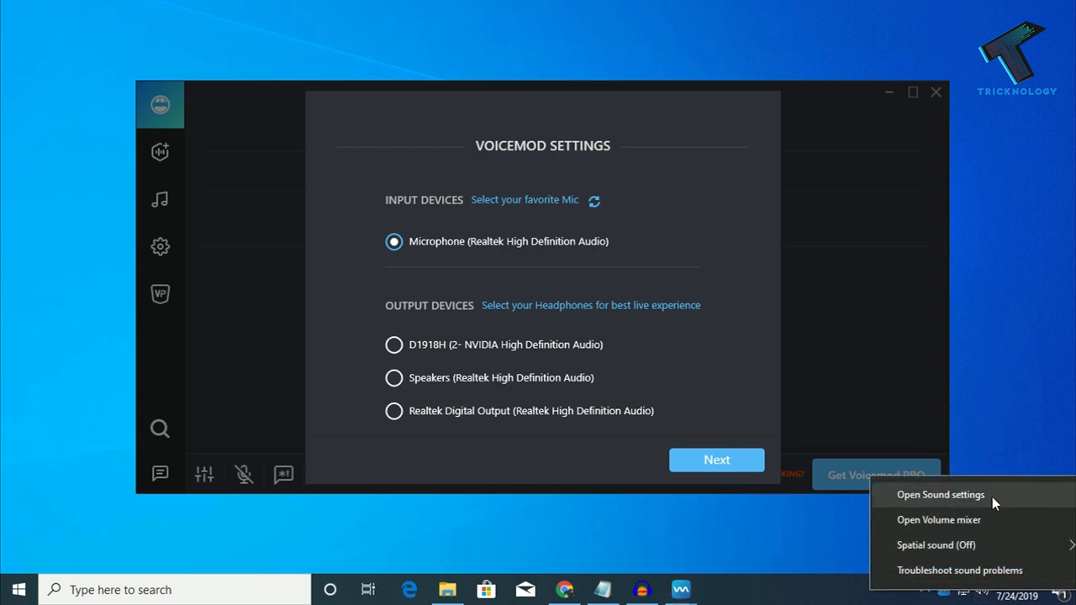
left_click(940, 494)
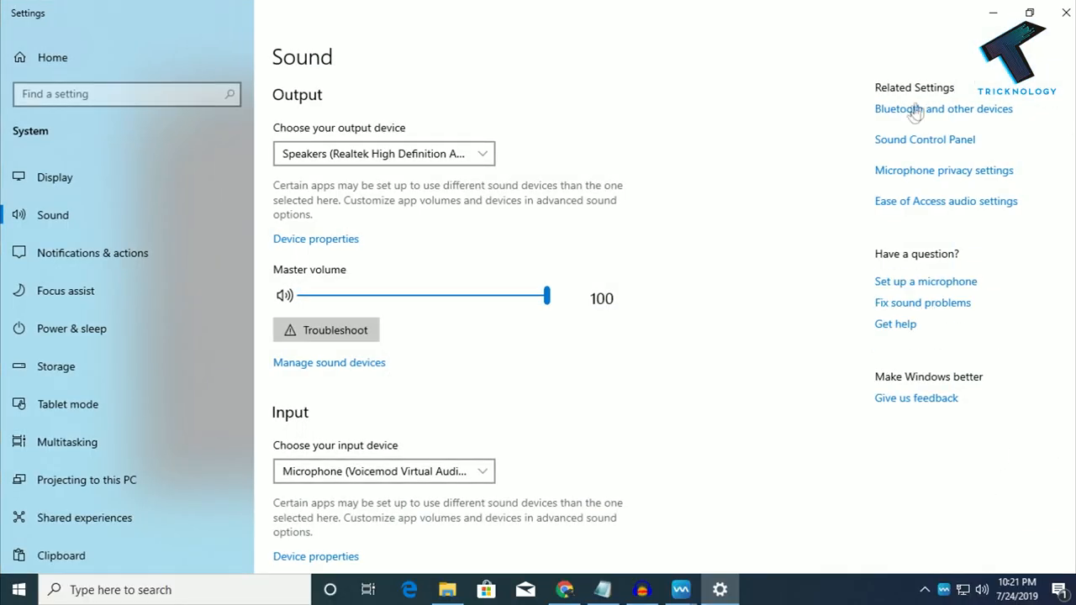
mouse_move(924, 140)
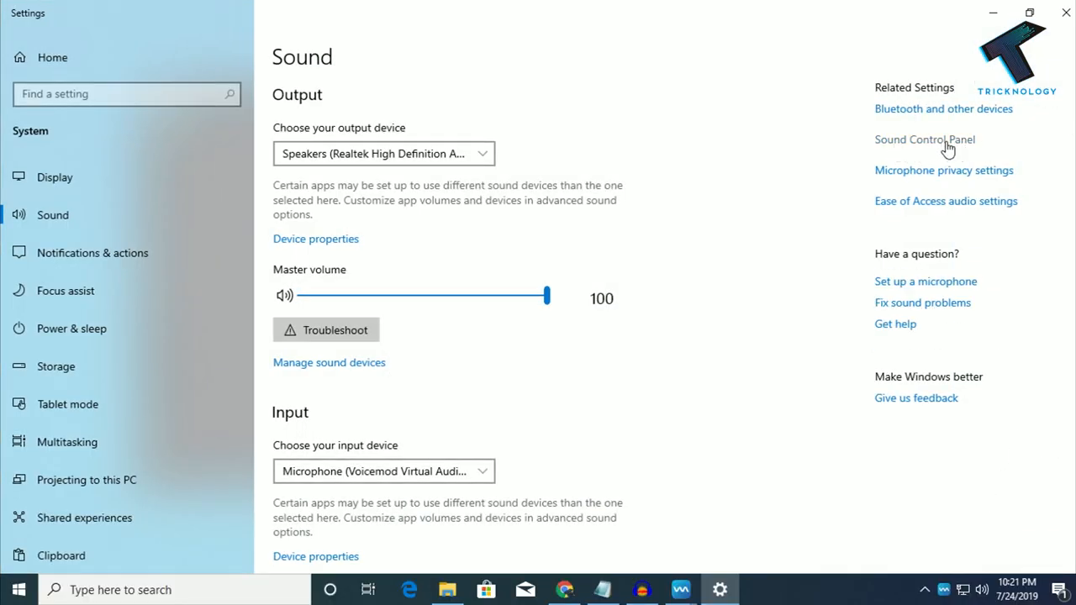
left_click(924, 140)
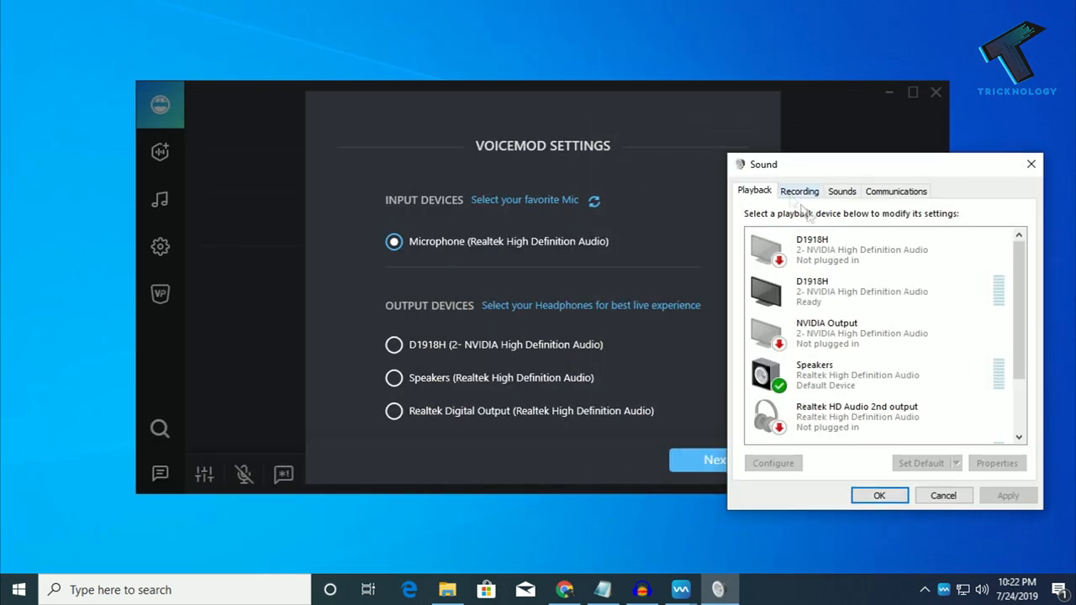
left_click(799, 191)
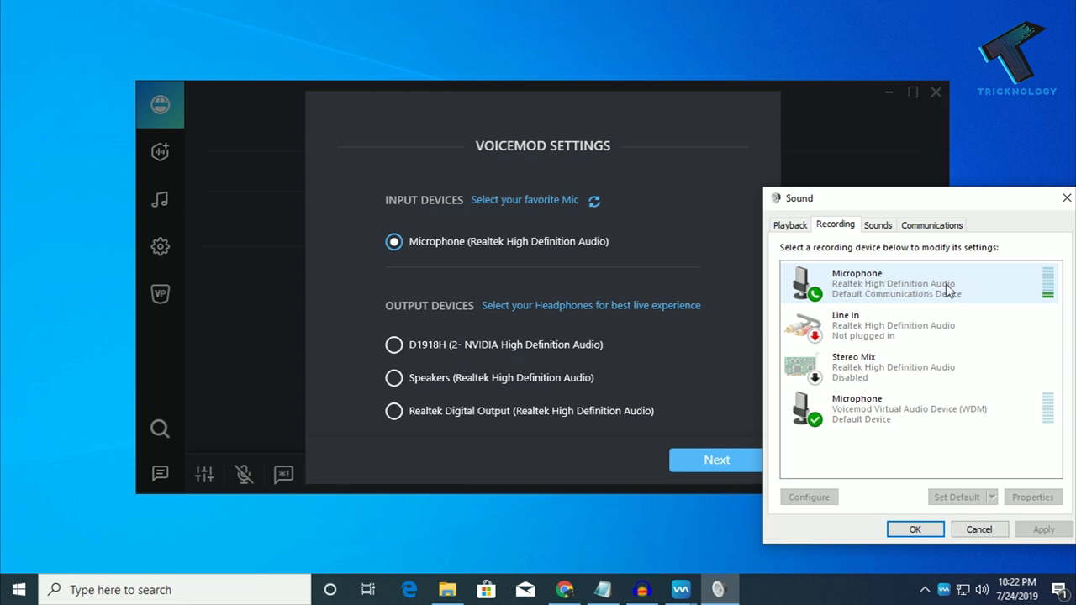
mouse_move(563, 250)
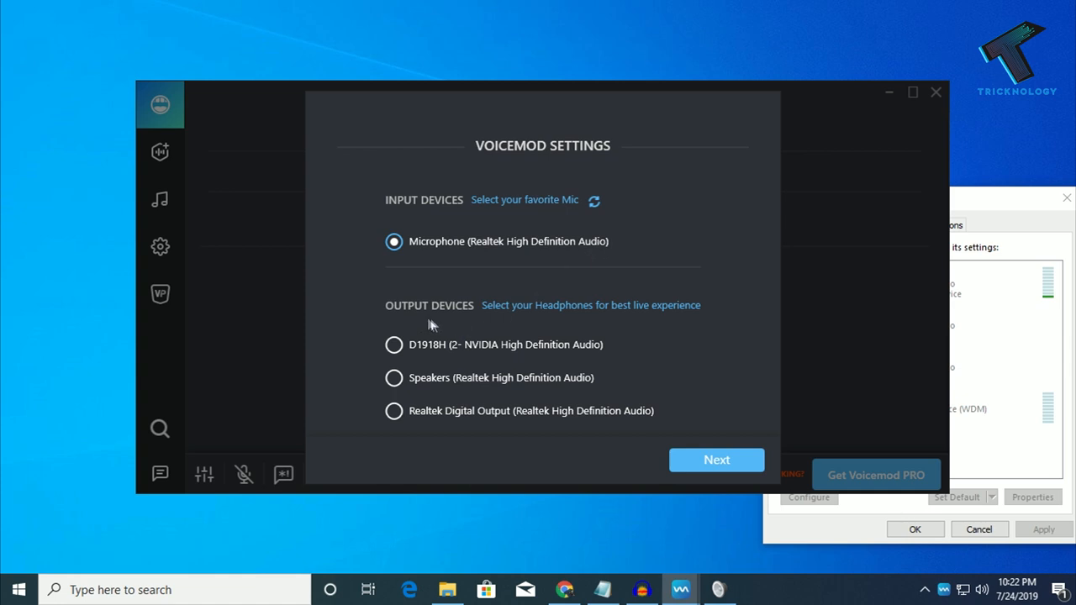
mouse_move(998, 207)
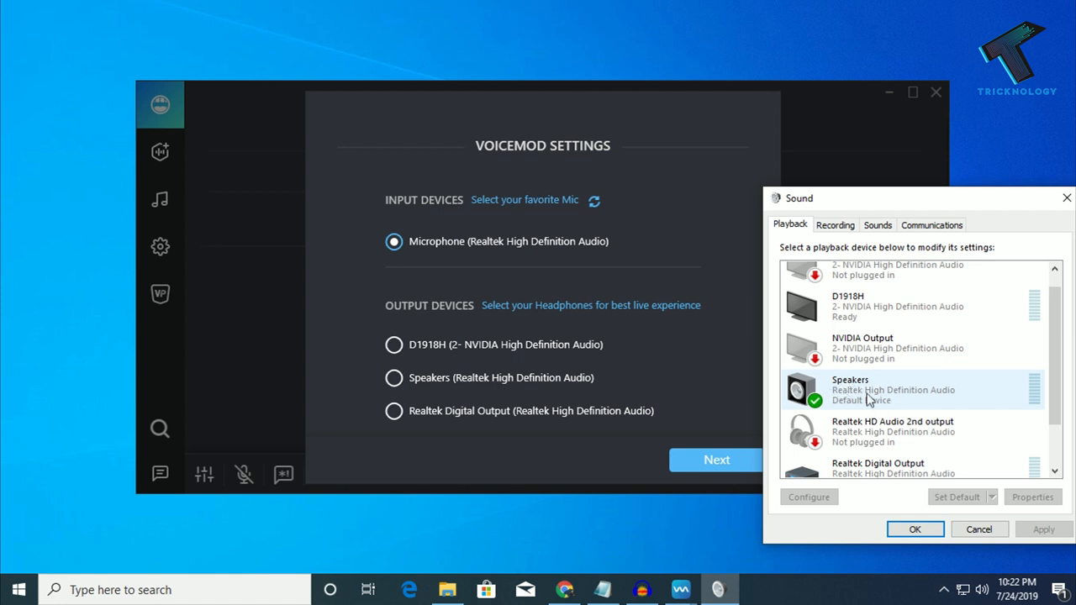
mouse_move(870, 402)
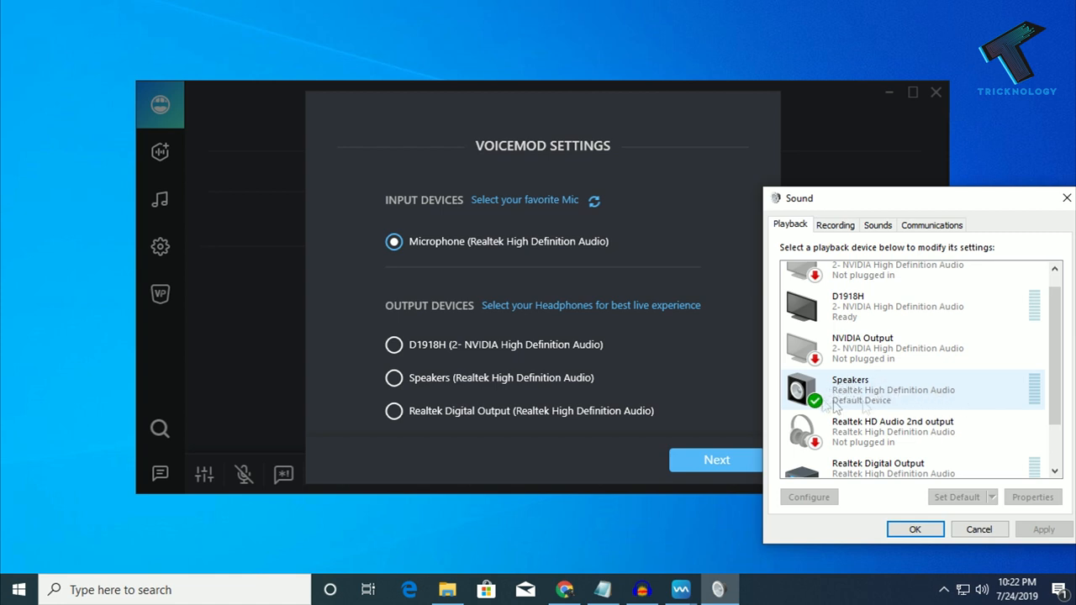
Choose Realtek Speakers as Voicemod's output and continue through setup to the free voices
right_click(849, 390)
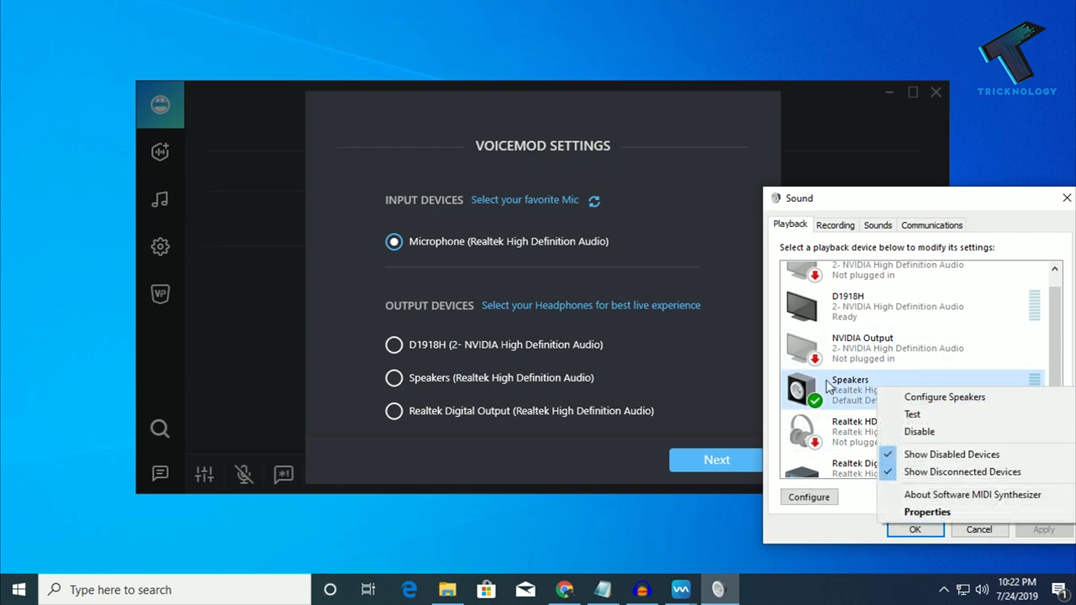
left_click(394, 377)
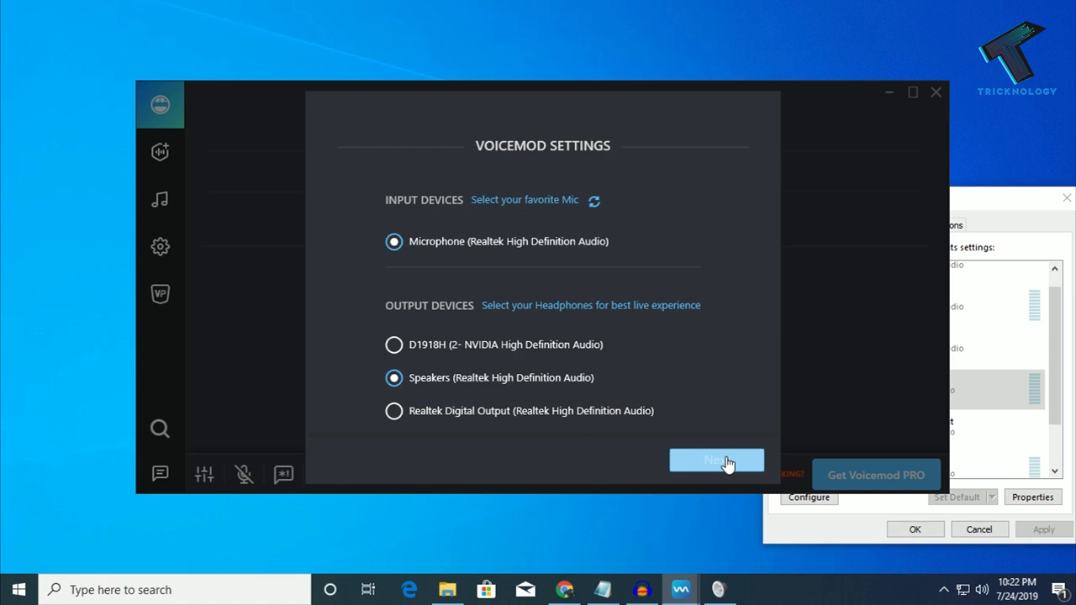
left_click(716, 461)
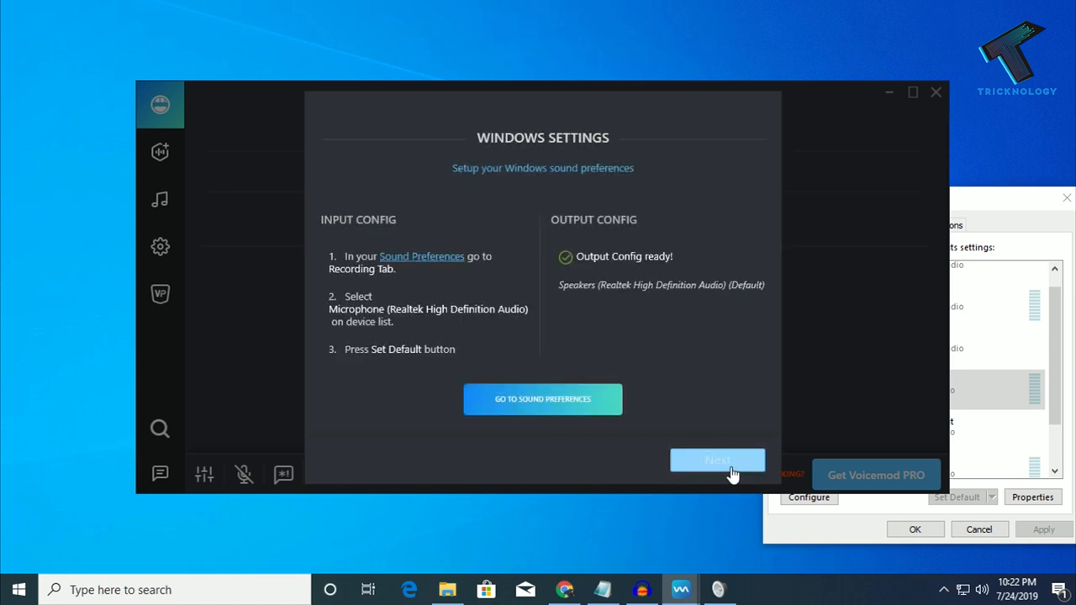
left_click(717, 460)
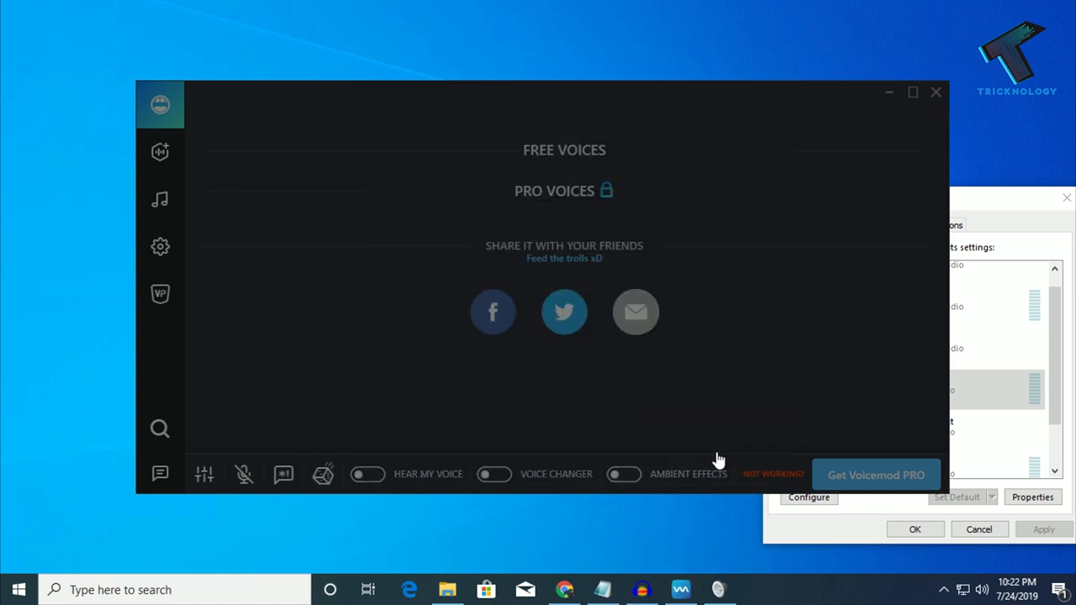
left_click(494, 474)
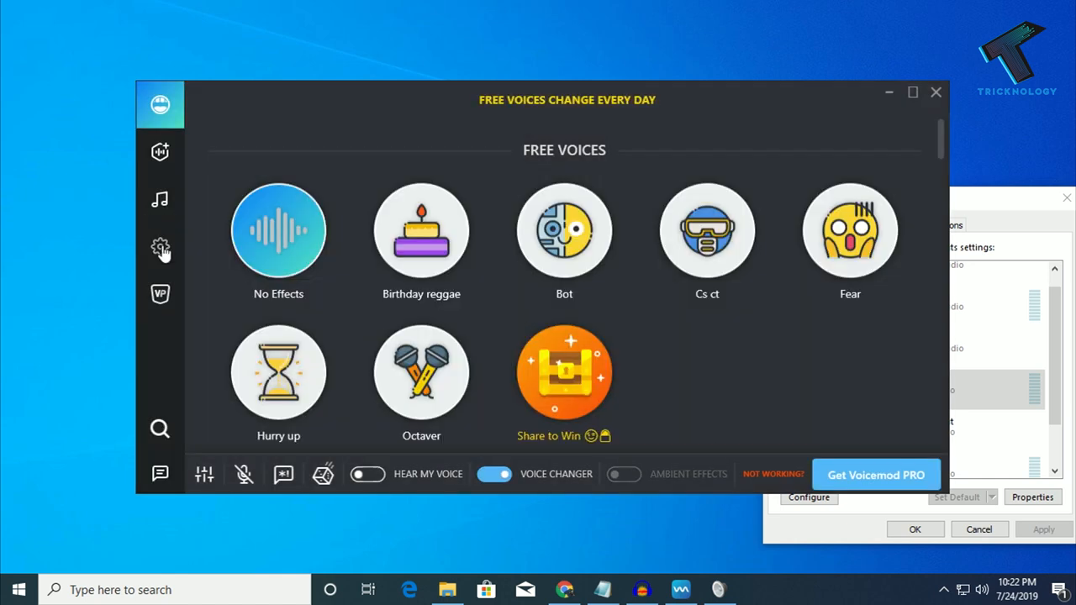
Scroll through Voicemod's settings page of audio devices, export/import and startup options
left_click(160, 246)
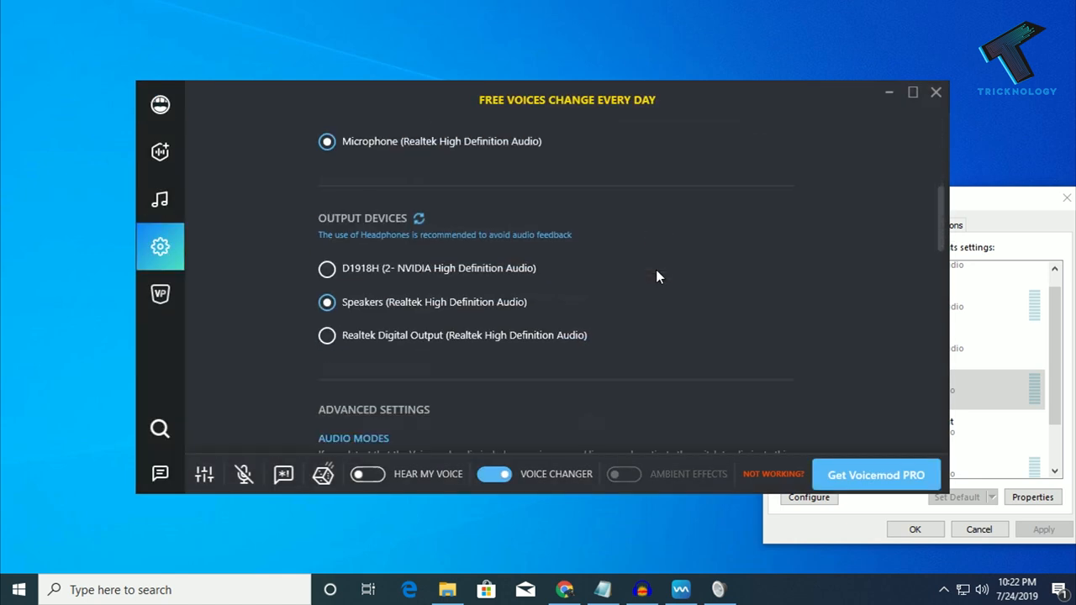
scroll("down", 3)
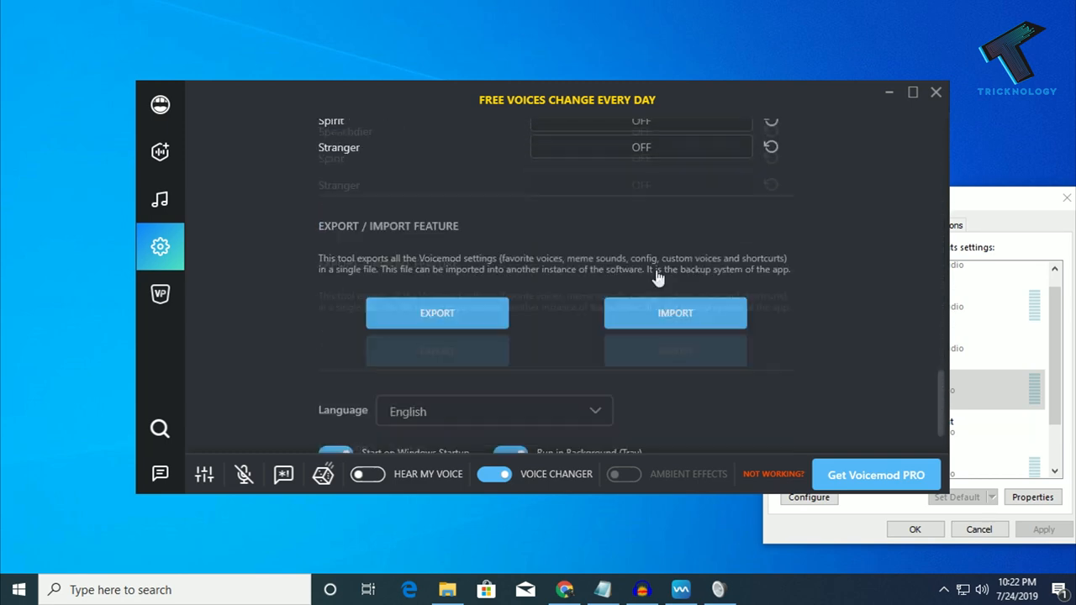
scroll("down", 3)
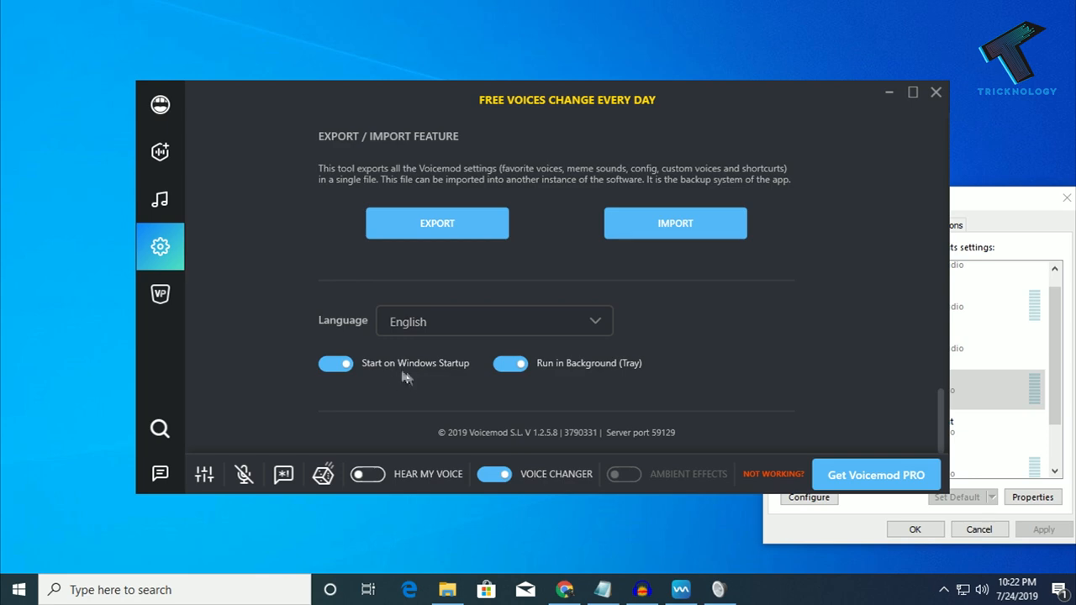
mouse_move(556, 383)
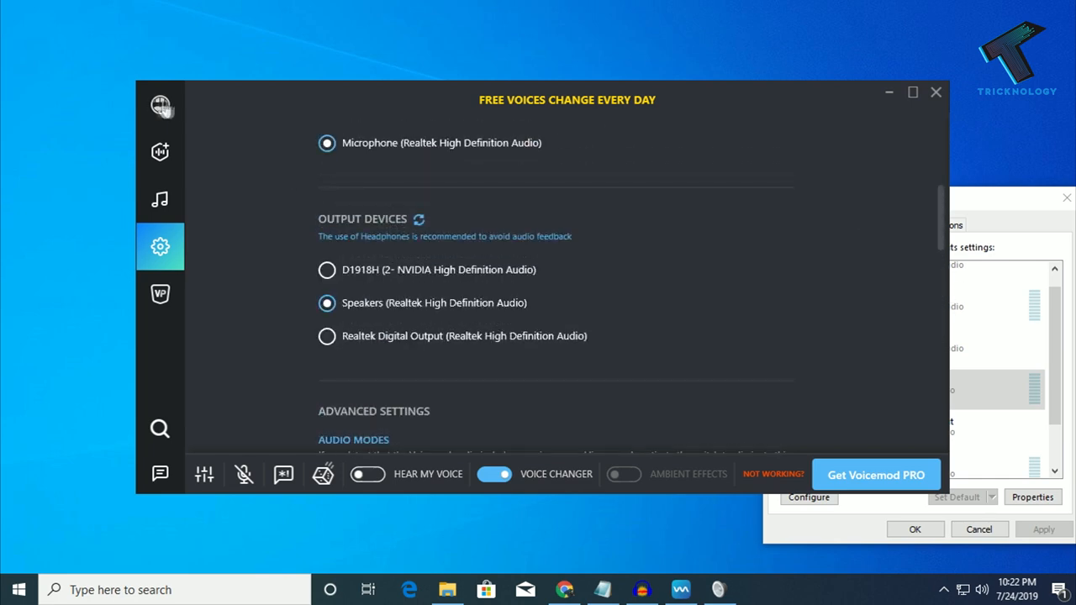
Return to the free voices and toggle Hear My Voice to try voices like Cop radio
left_click(160, 104)
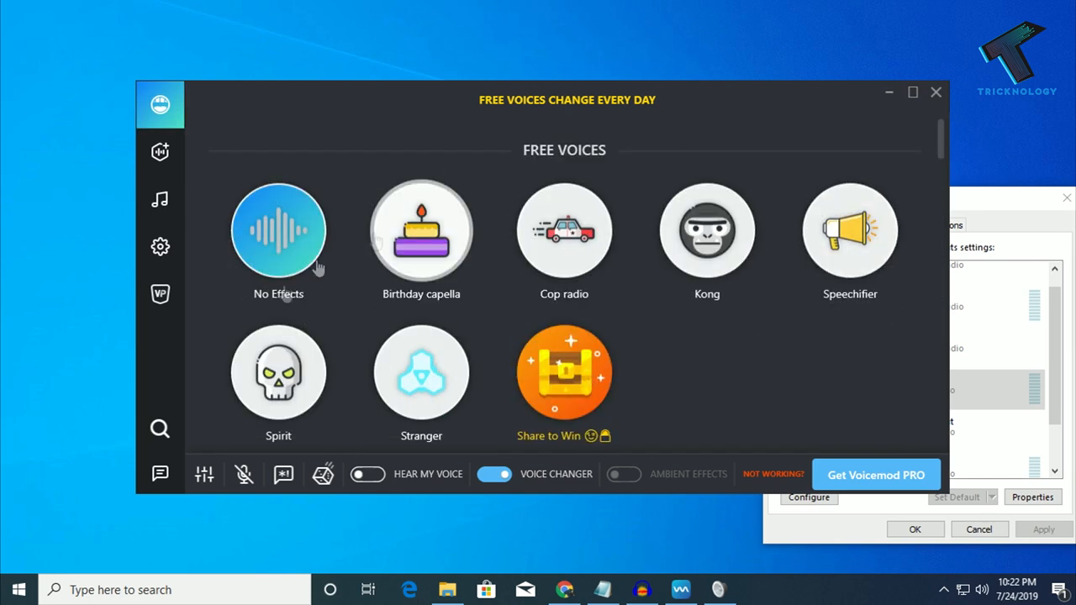
scroll("down", 3)
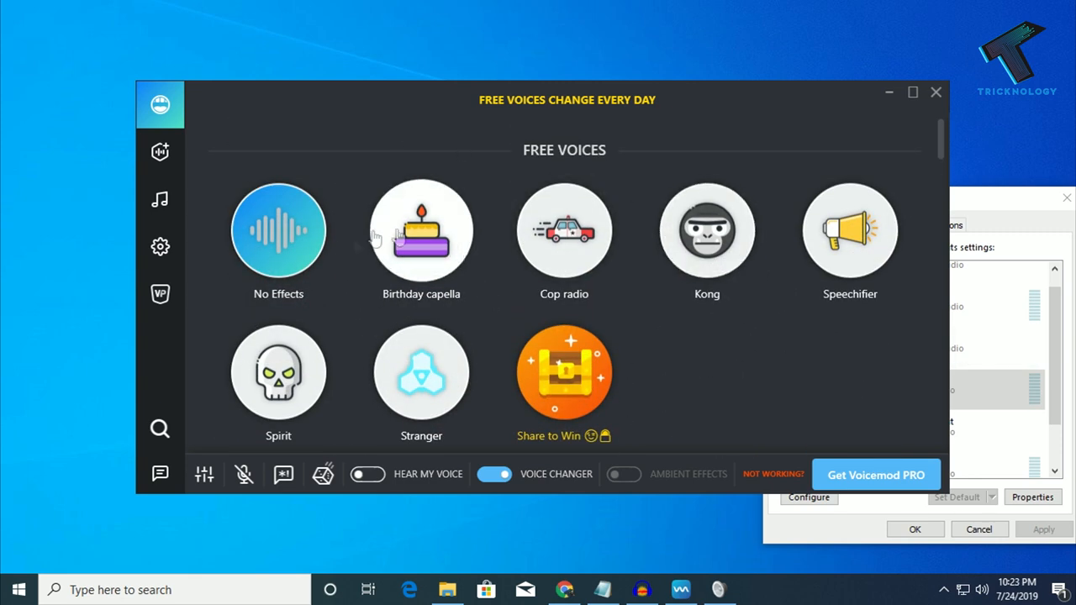
left_click(367, 474)
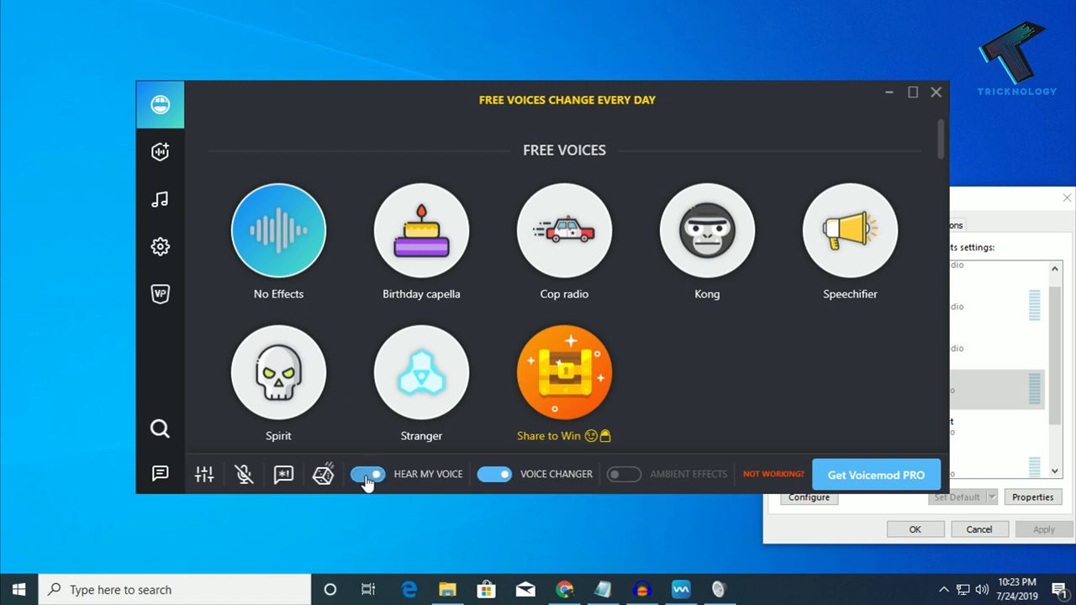
left_click(368, 474)
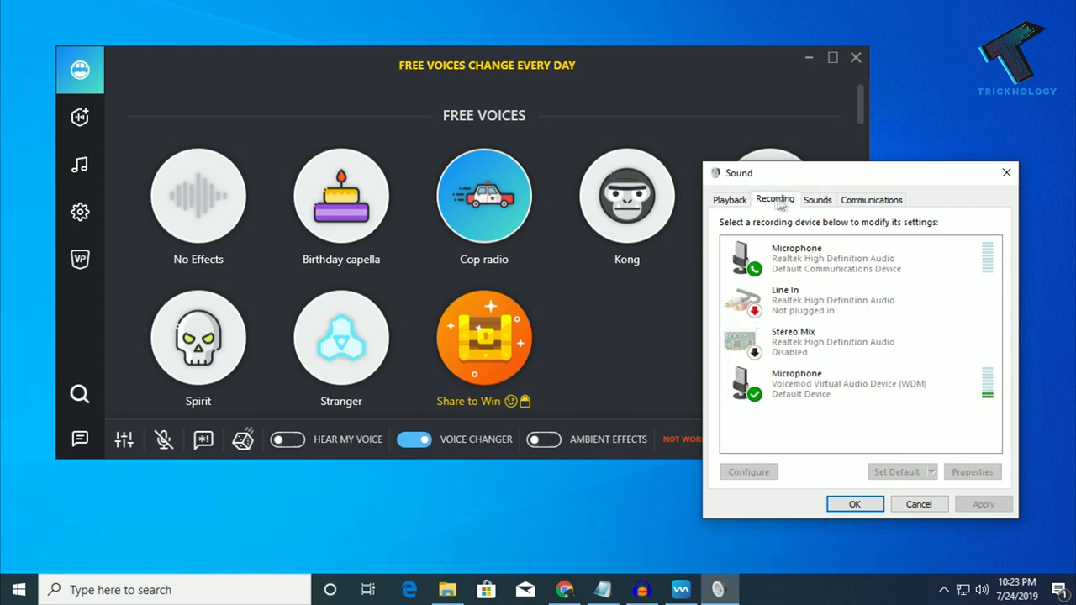
Set Microphone (Voicemod Virtual Audio Device) as the default communication recording device
left_click(832, 394)
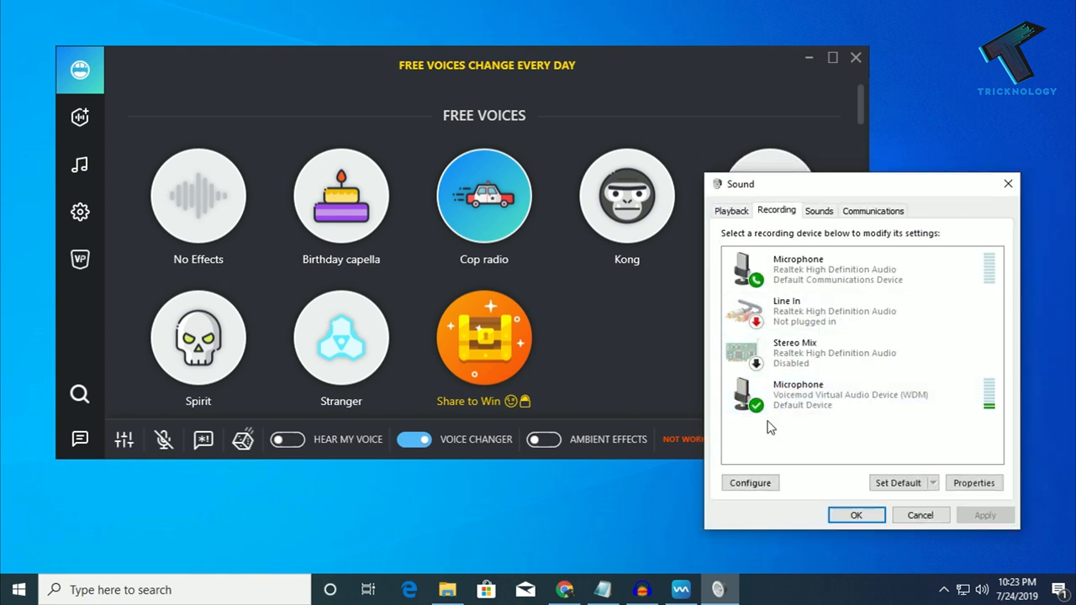
left_click(840, 394)
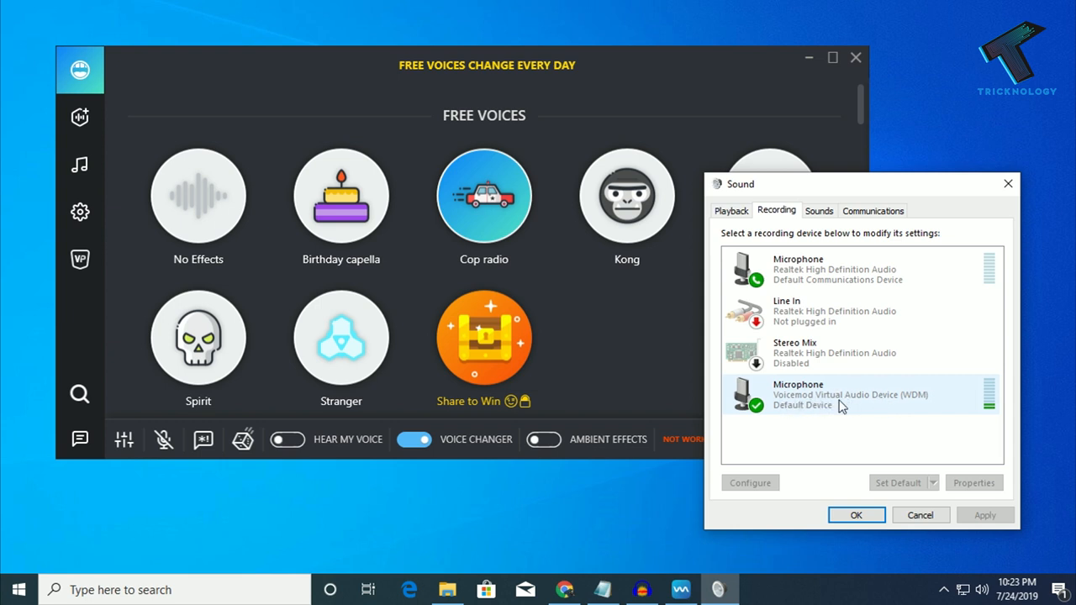
right_click(841, 396)
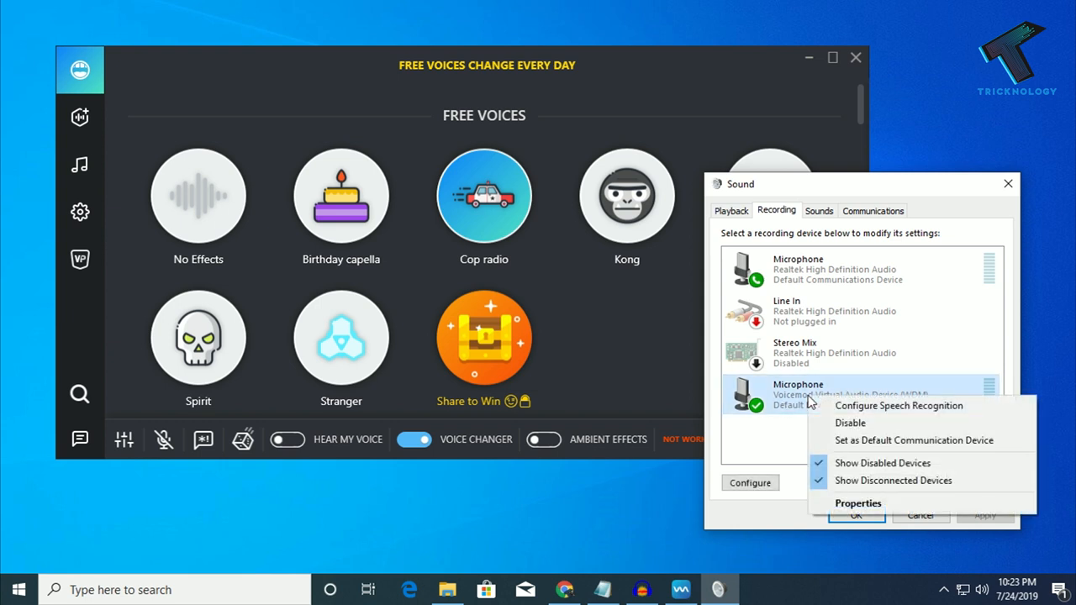
mouse_move(900, 441)
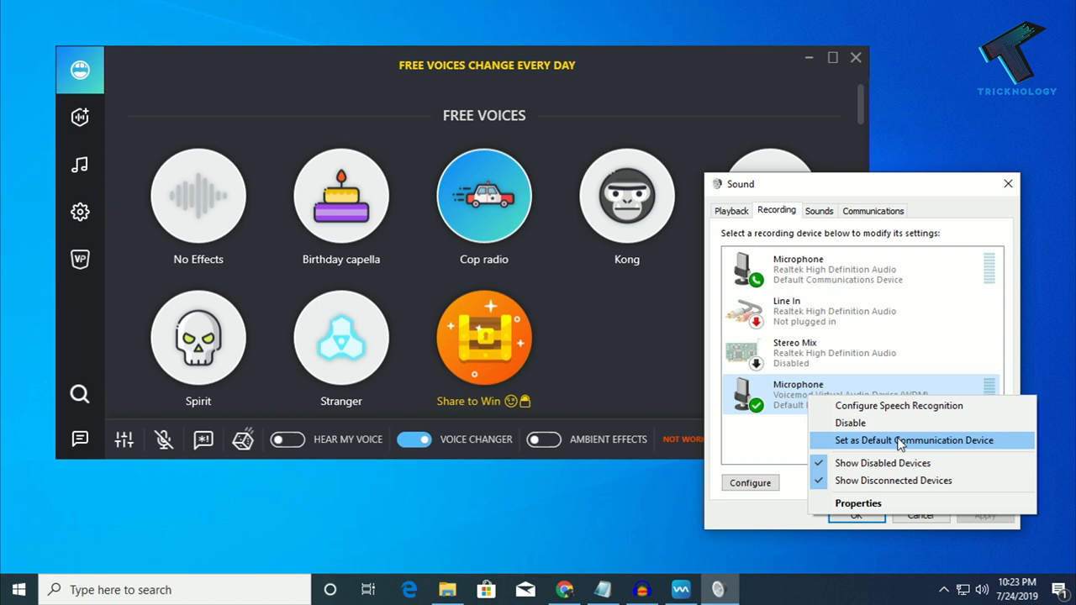
left_click(914, 439)
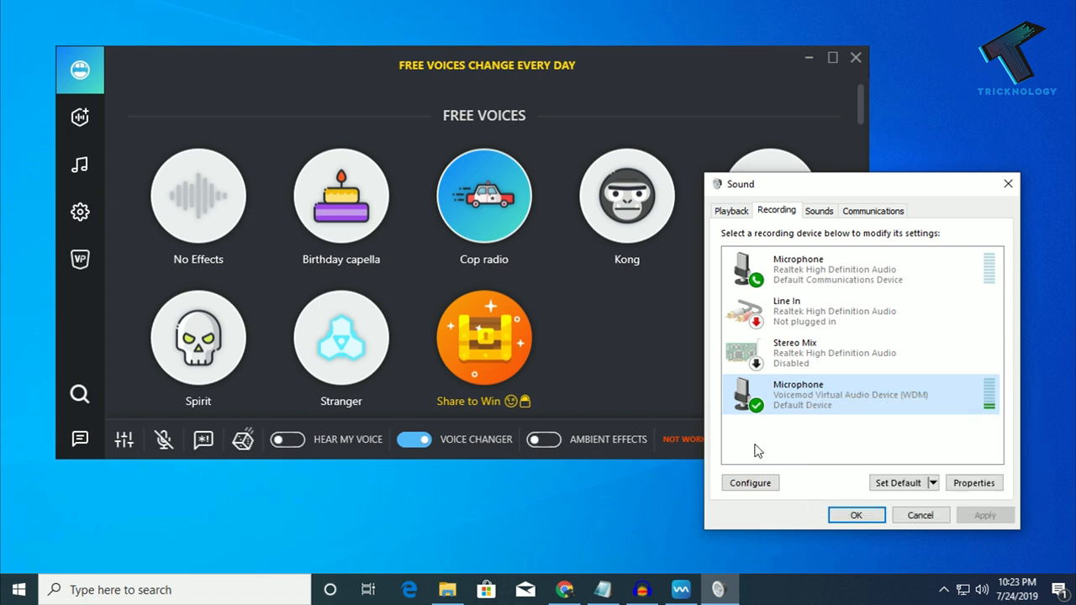
mouse_move(804, 528)
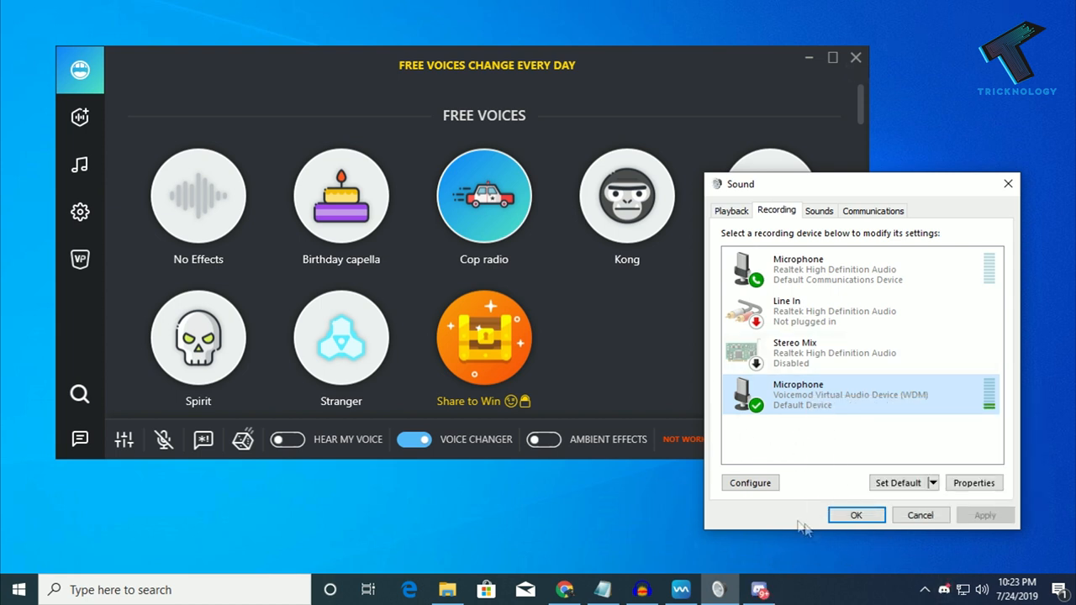
mouse_move(759, 589)
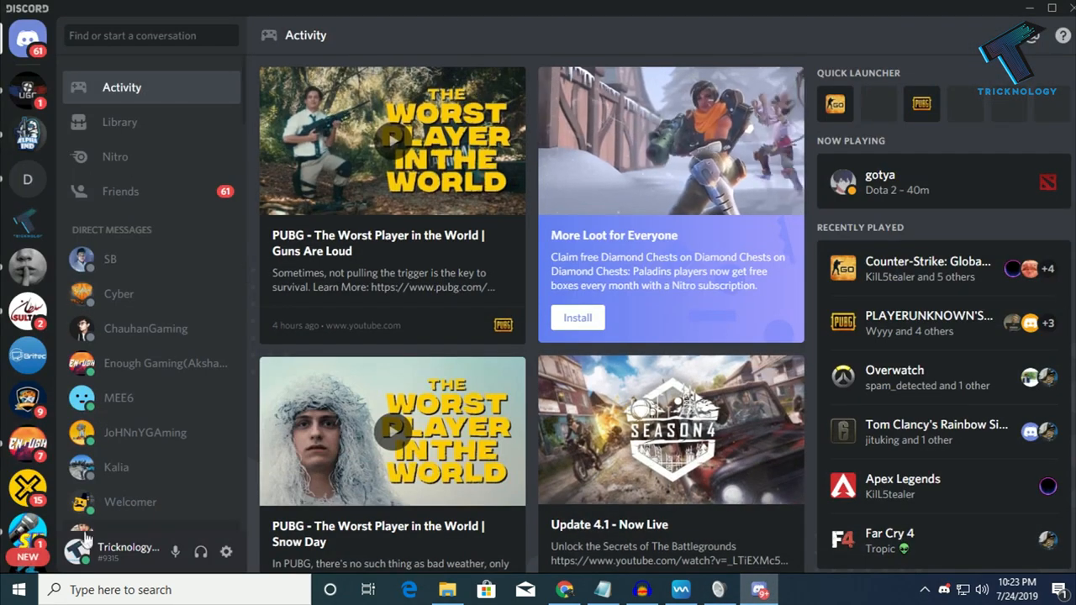
mouse_move(226, 553)
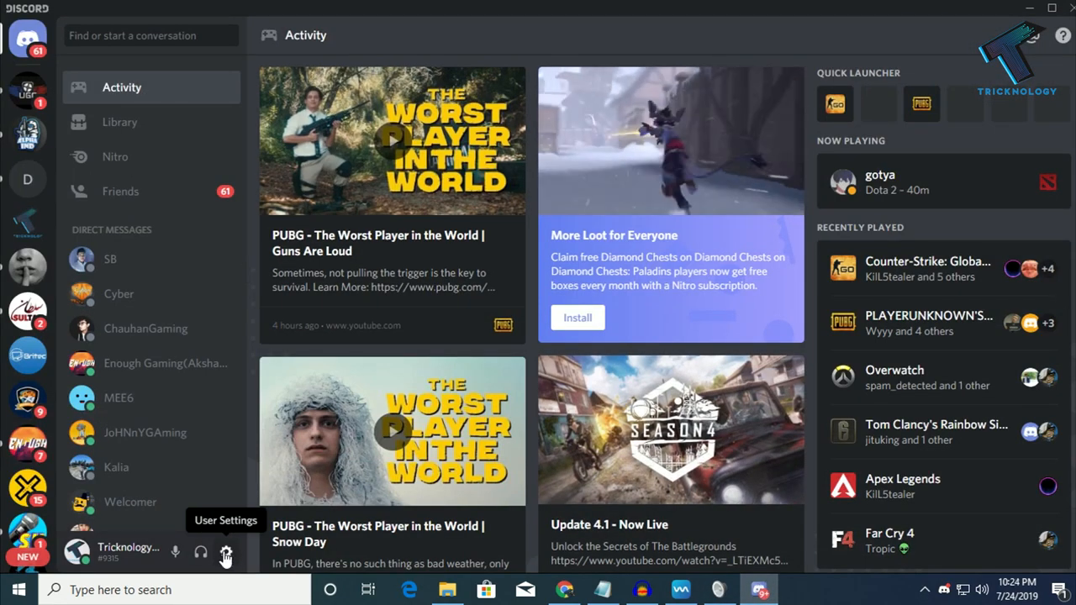
Choose Microphone (Voicemod Virtual Audio) as Discord's Voice & Video input device
left_click(225, 552)
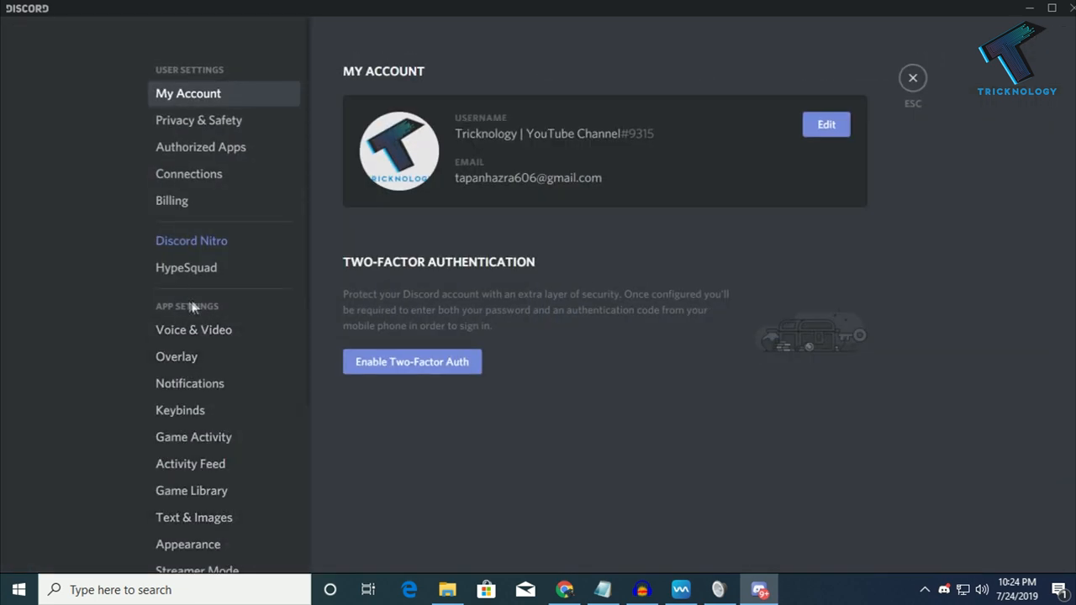
left_click(193, 329)
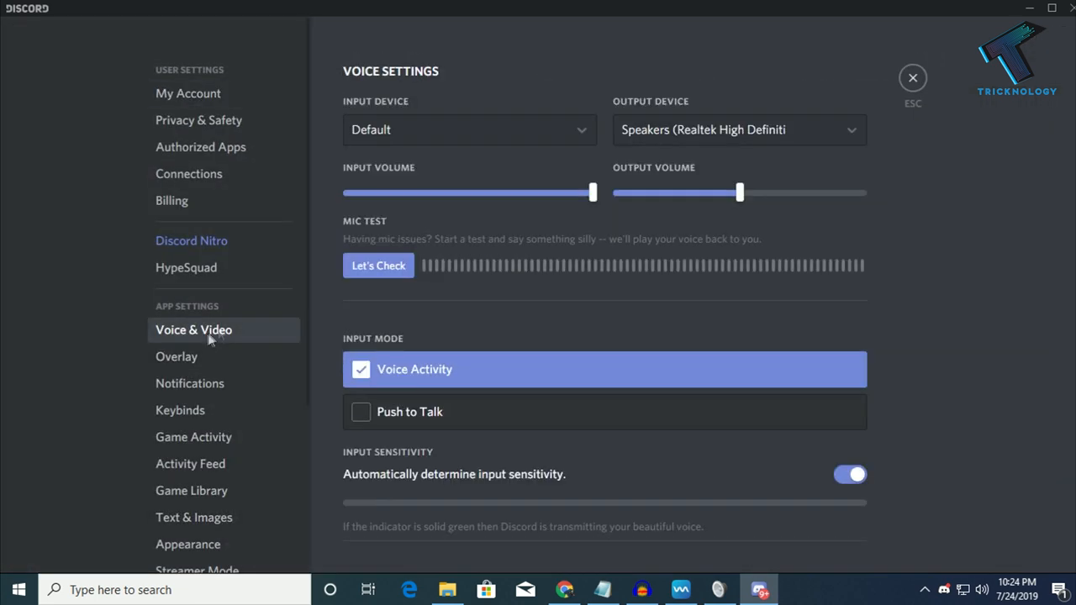
left_click(468, 130)
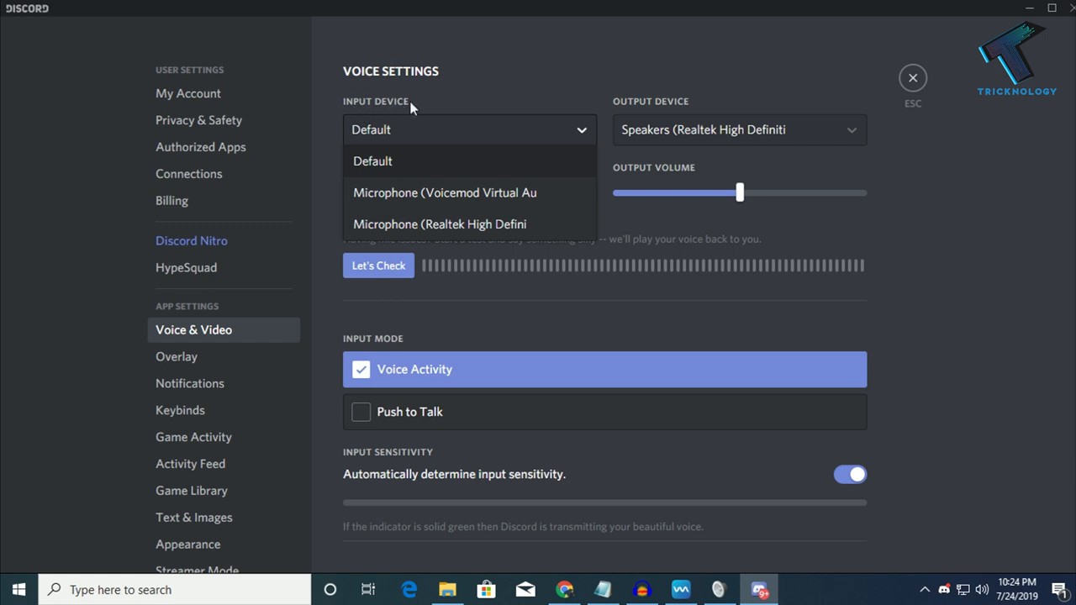
mouse_move(436, 208)
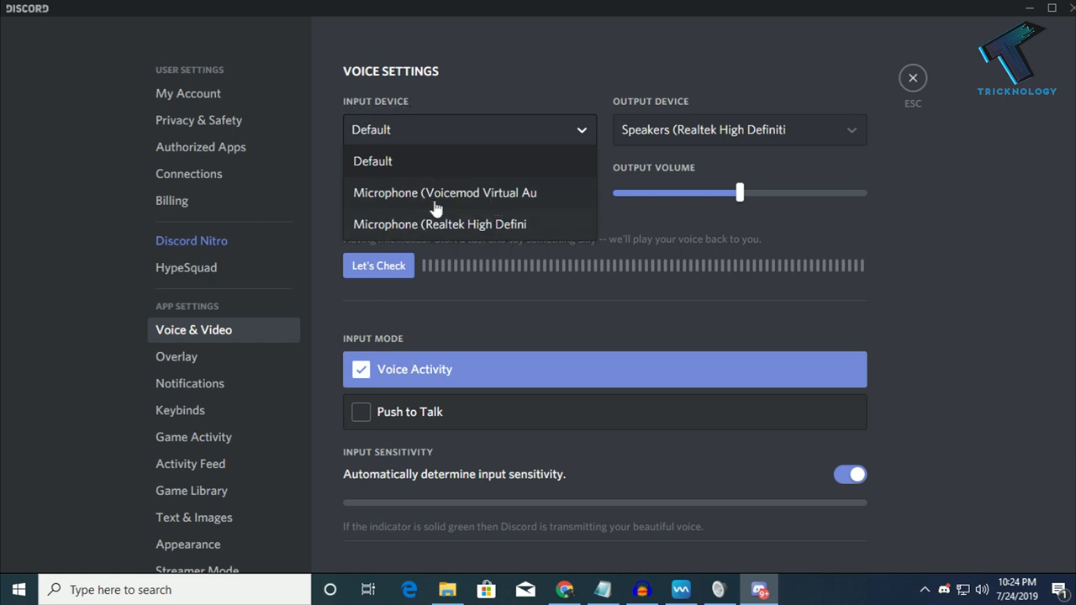
left_click(445, 192)
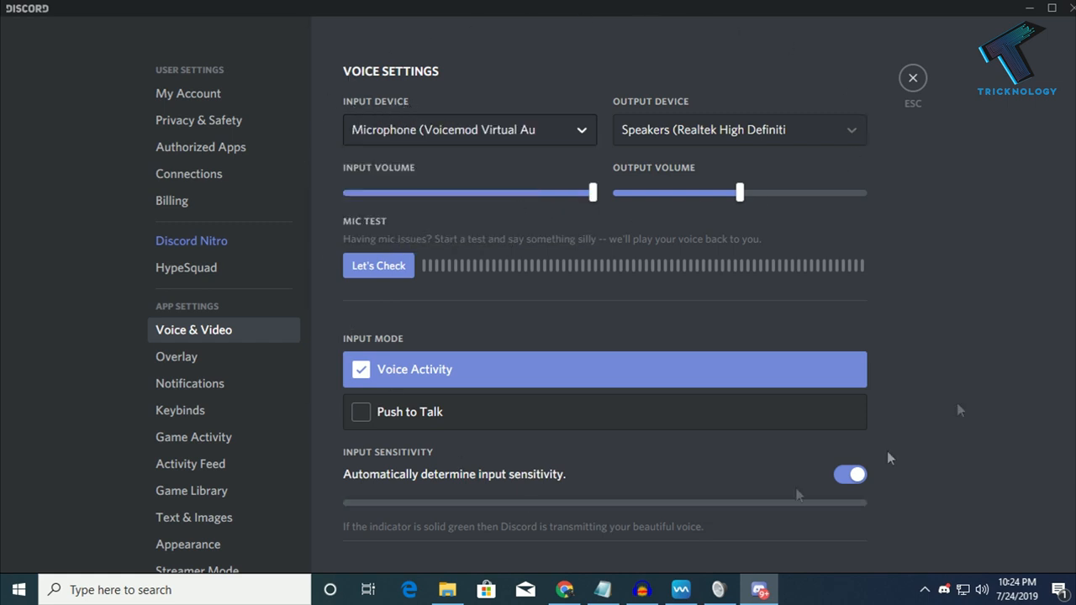
left_click(913, 78)
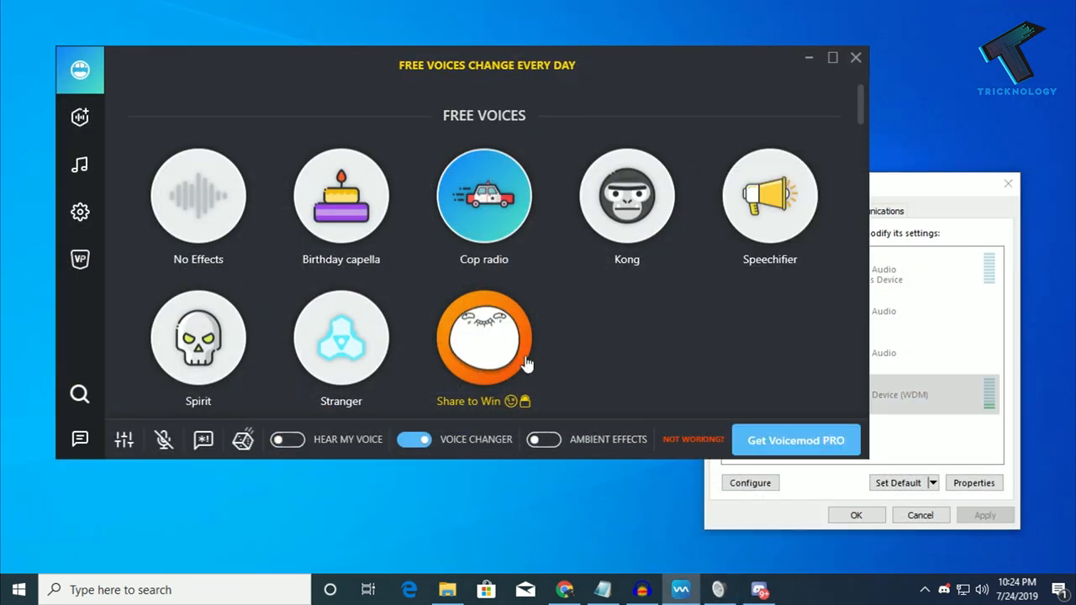
Select the No Effects voice in Voicemod's Free Voices grid, keeping the voice changer on
left_click(198, 195)
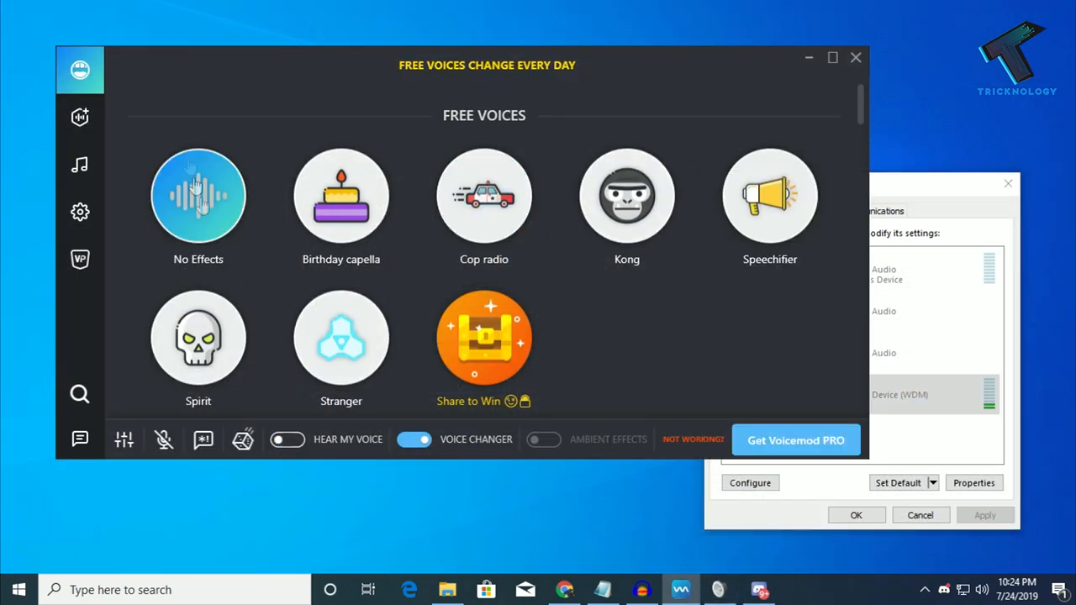
mouse_move(173, 110)
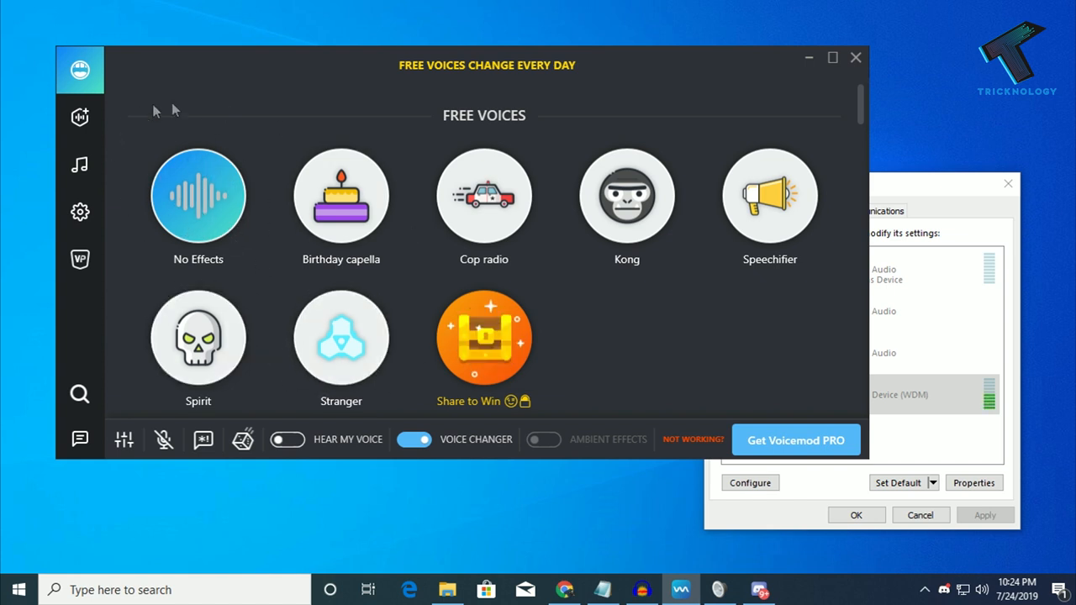